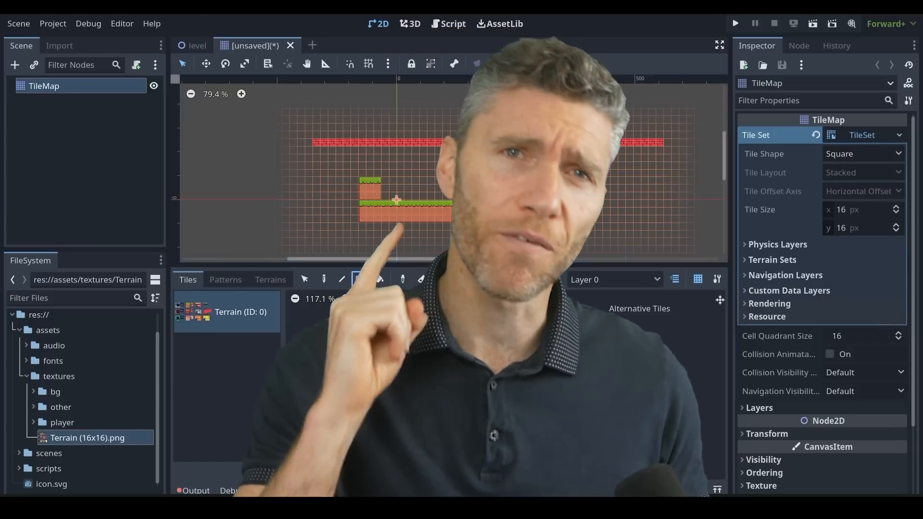
Copy old_guy.blend with its textures into the project and select the imported file.
{"action": "left_click", "coordinate": [735, 23]}
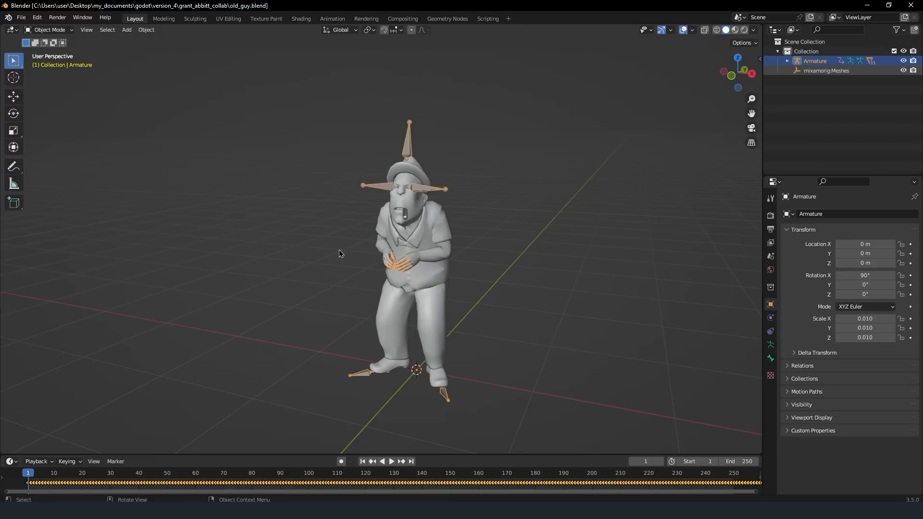
{"action": "mouse_move", "coordinate": [417, 251]}
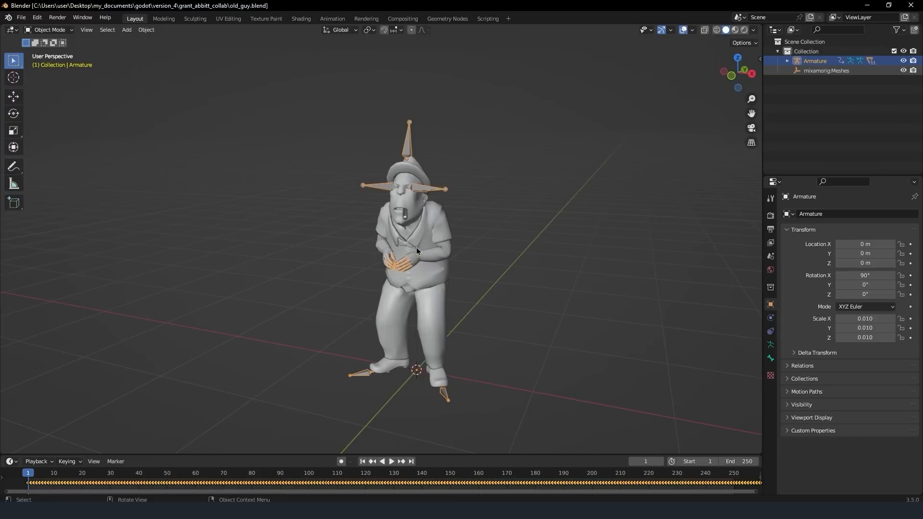
{"action": "mouse_move", "coordinate": [200, 237]}
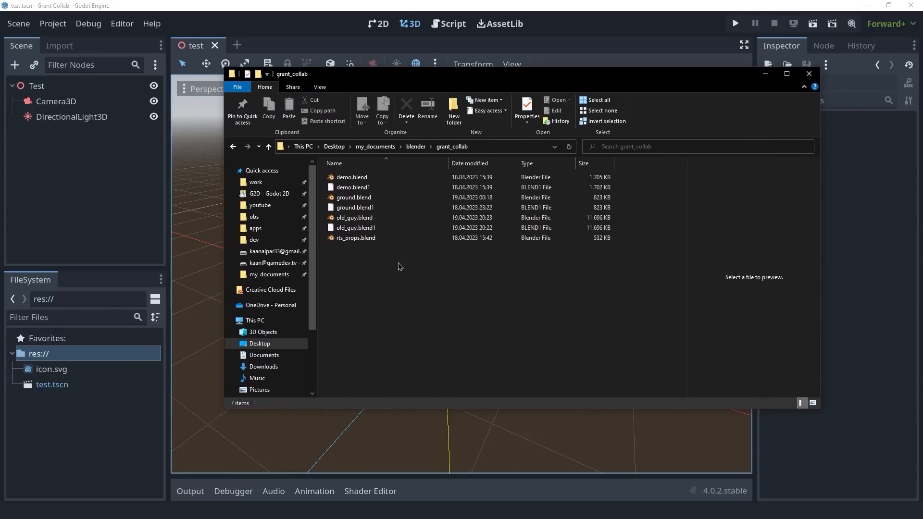
{"action": "left_click", "coordinate": [354, 217]}
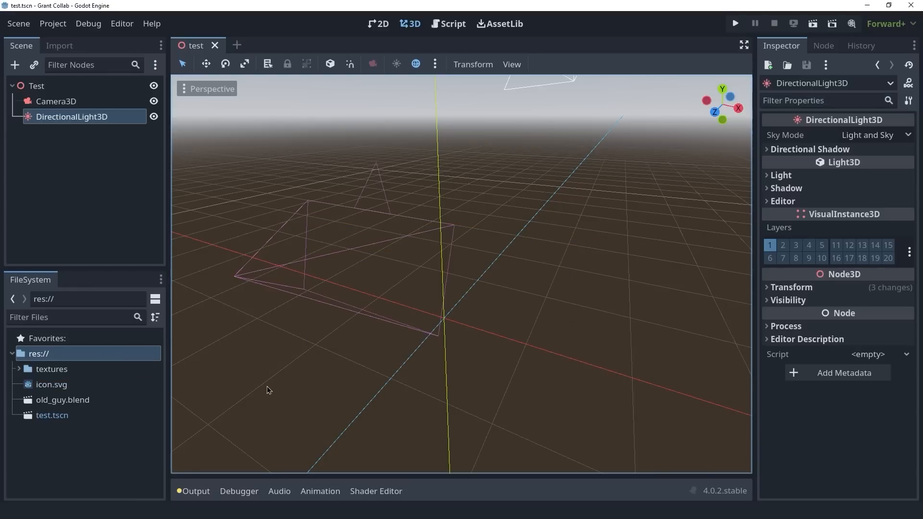
{"action": "left_click", "coordinate": [62, 400]}
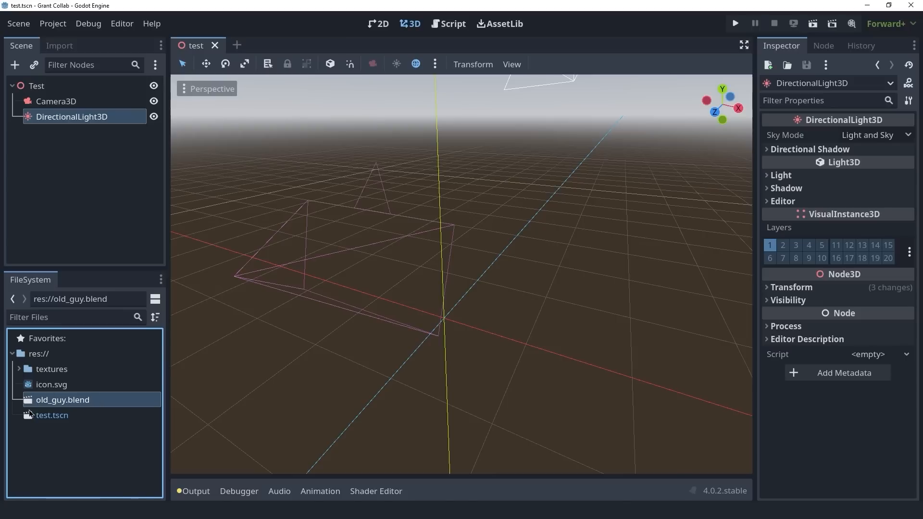
{"action": "mouse_move", "coordinate": [56, 403]}
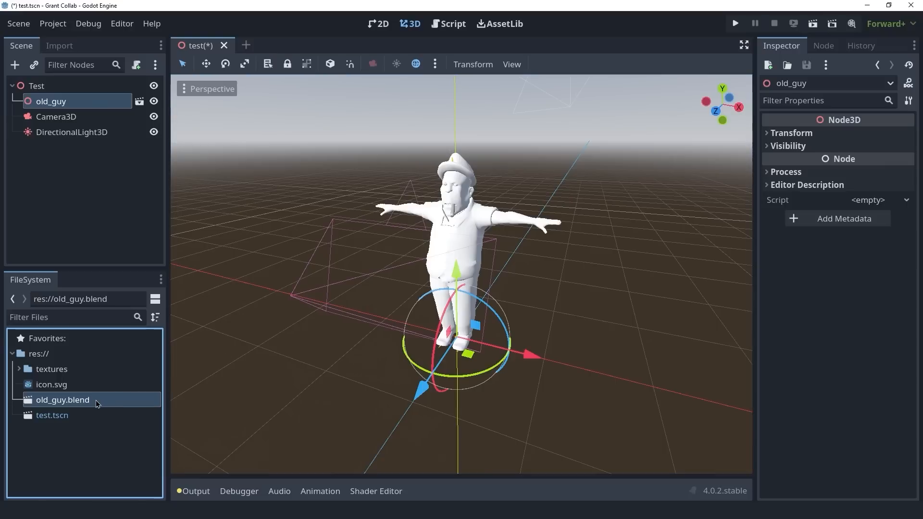
Reimport old_guy.blend for textures, test-run the scene, then close the game window.
{"action": "double_click", "coordinate": [62, 400]}
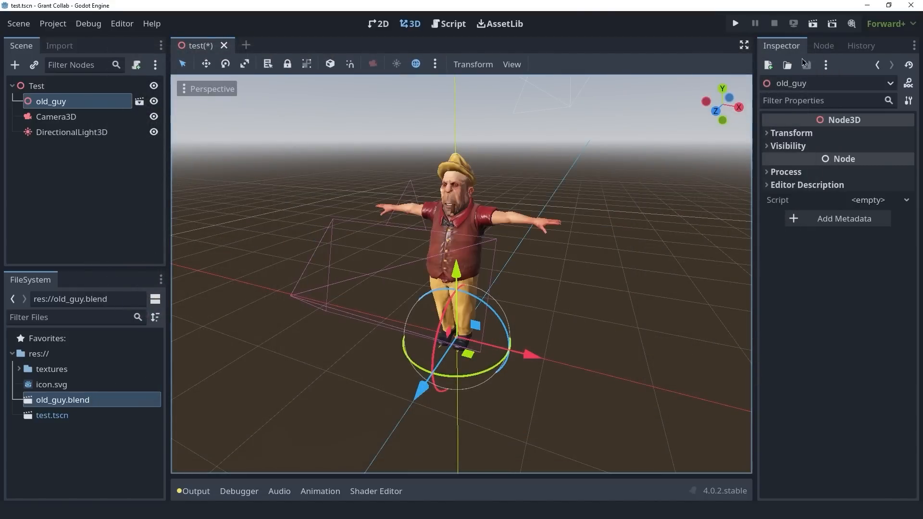
{"action": "left_click", "coordinate": [735, 23]}
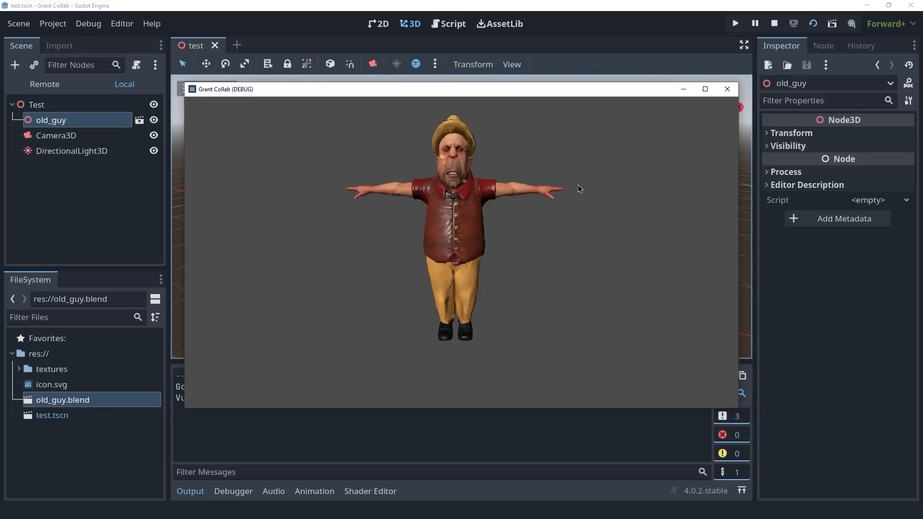
{"action": "mouse_move", "coordinate": [730, 98]}
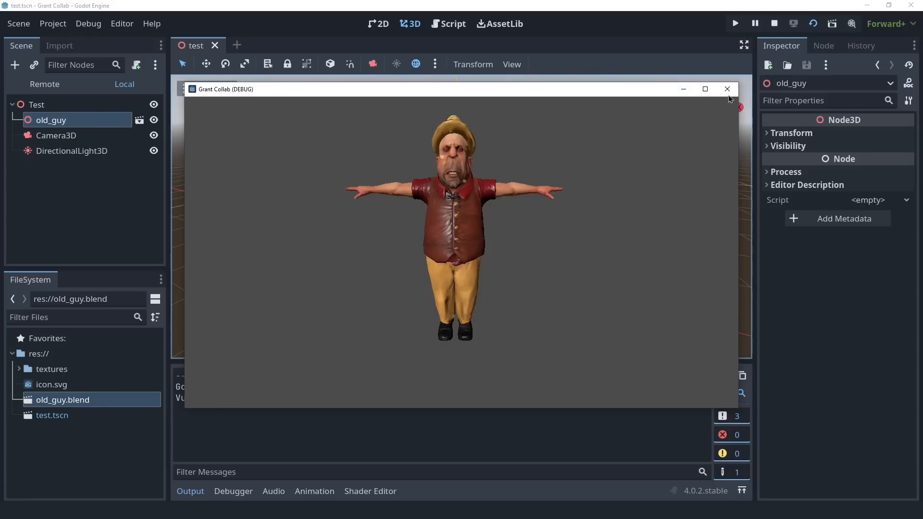
{"action": "left_click", "coordinate": [727, 88]}
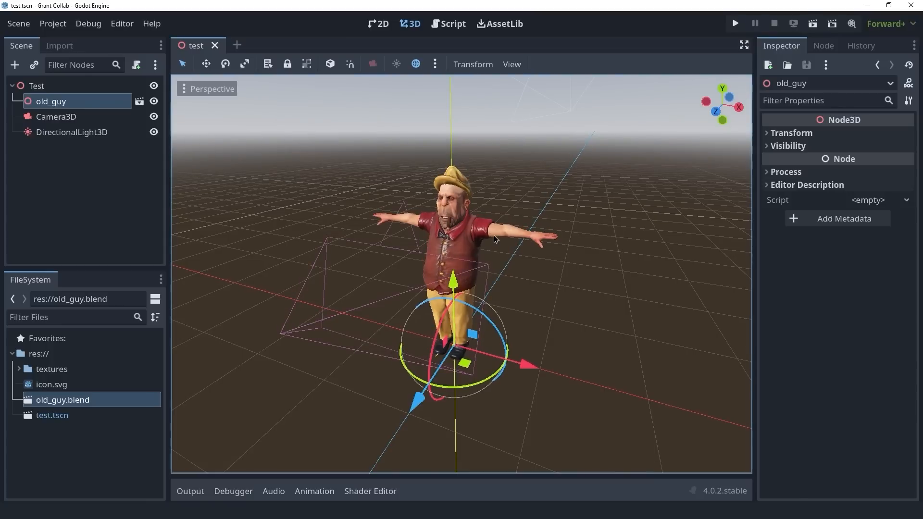
{"action": "mouse_move", "coordinate": [481, 307]}
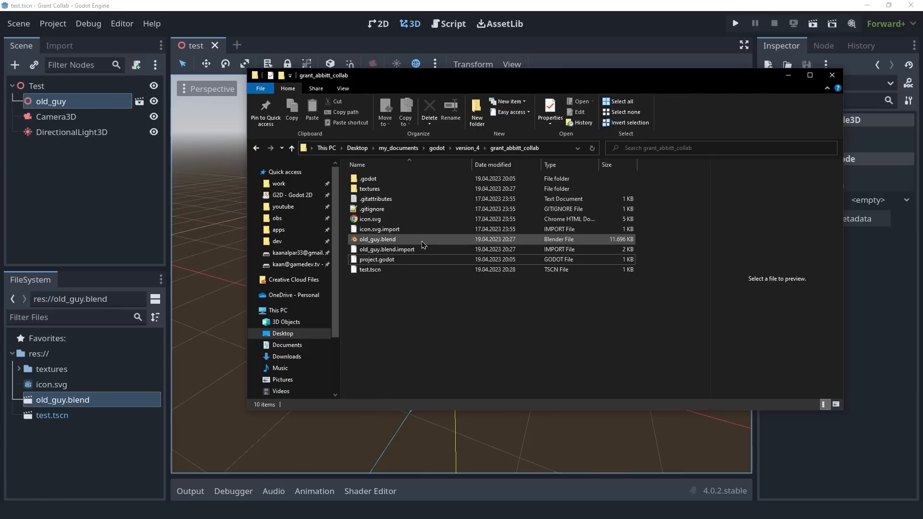
{"action": "mouse_move", "coordinate": [424, 242]}
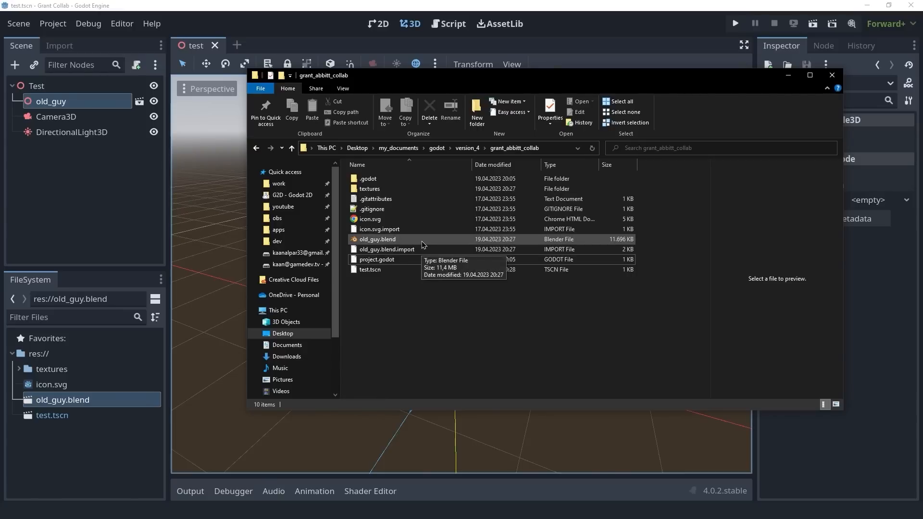
Open old_guy.blend from the Godot project folder in Blender.
{"action": "left_click", "coordinate": [369, 269]}
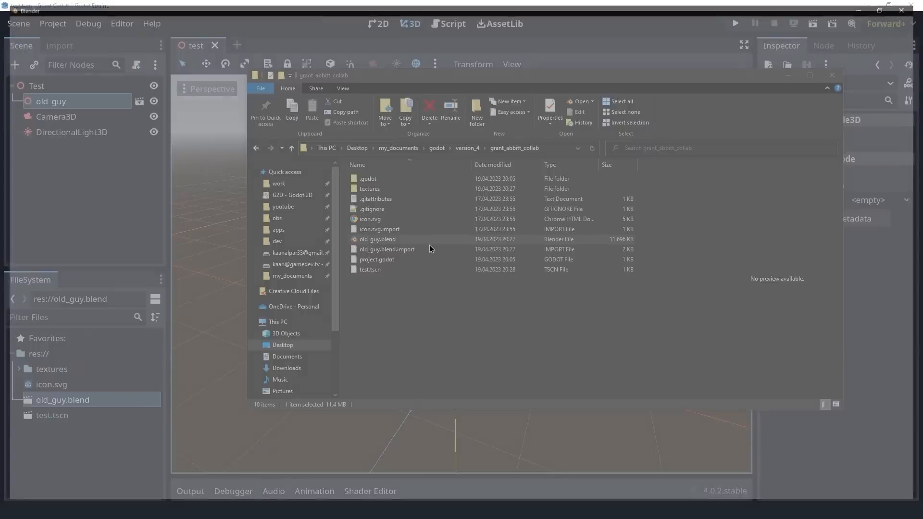
{"action": "double_click", "coordinate": [377, 238]}
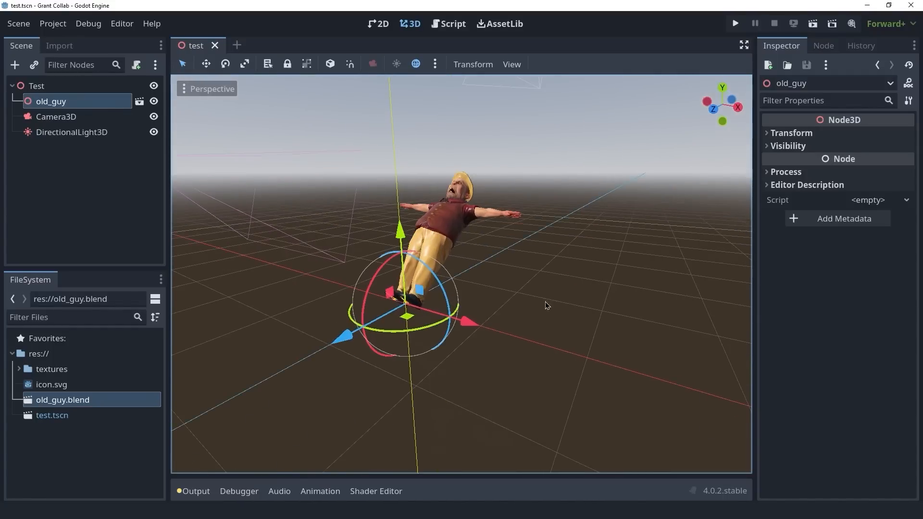
{"action": "left_click_drag", "start_coordinate": [544, 304], "coordinate": [482, 156]}
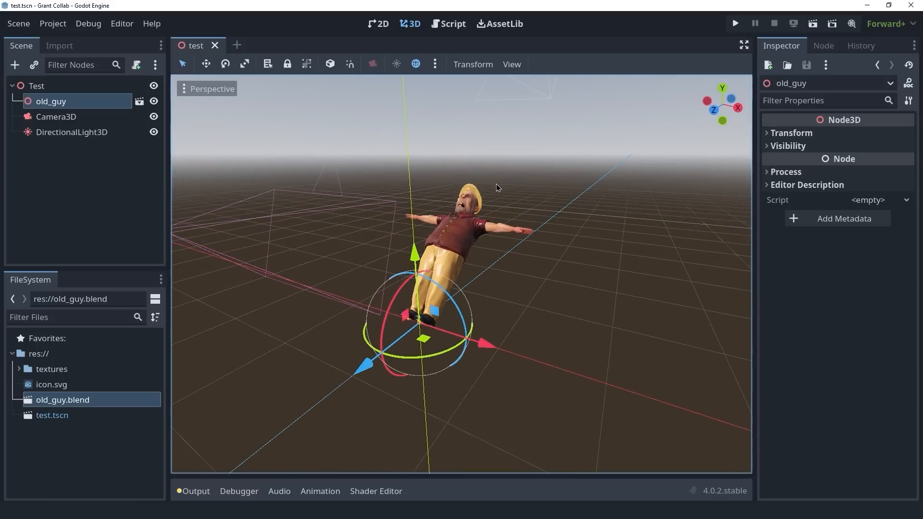
{"action": "mouse_move", "coordinate": [569, 243]}
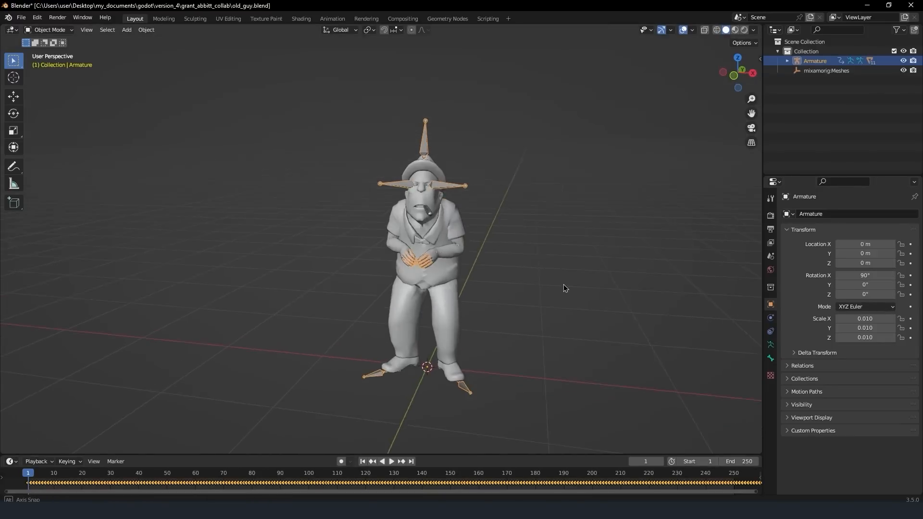
Save the corrected armature rotation so Godot reimports an upright character.
{"action": "left_click", "coordinate": [395, 462]}
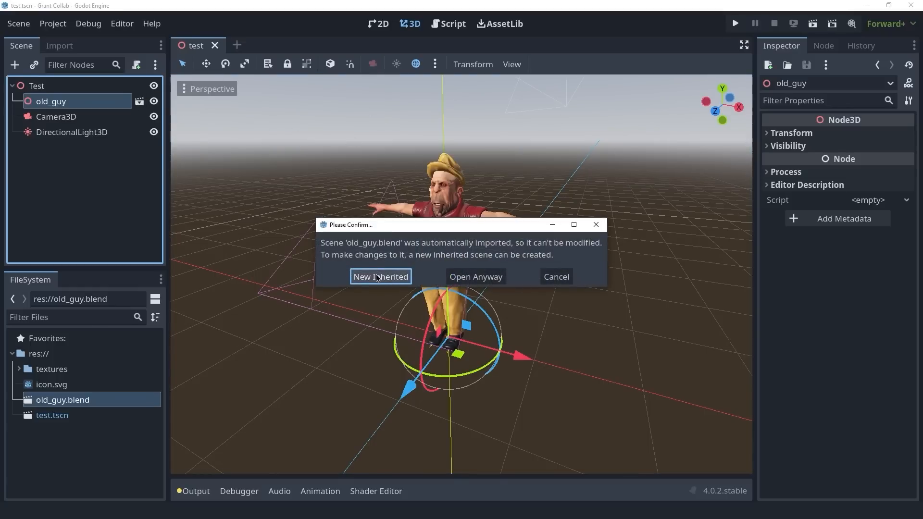
Create a New Inherited scene from old_guy.blend and reveal its AnimationPlayer tracks.
{"action": "left_click", "coordinate": [381, 277]}
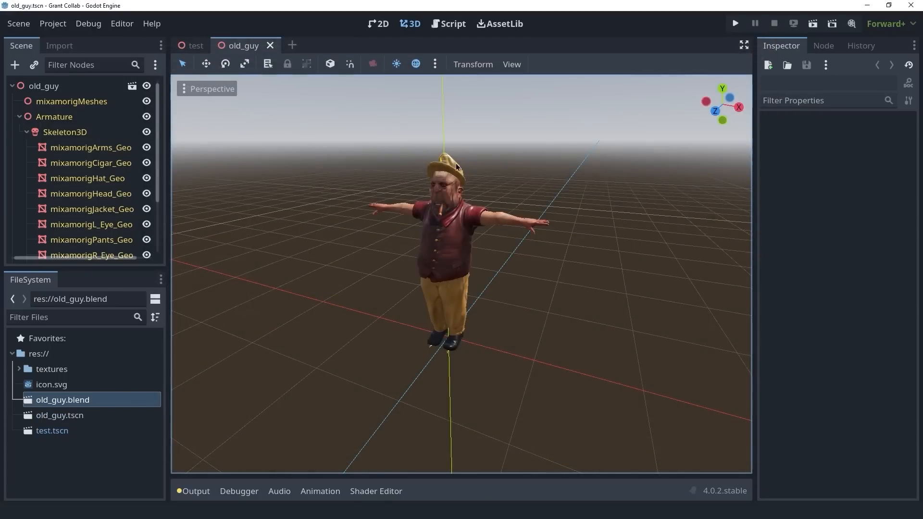
{"action": "scroll", "scroll_direction": "down", "scroll_amount": 3}
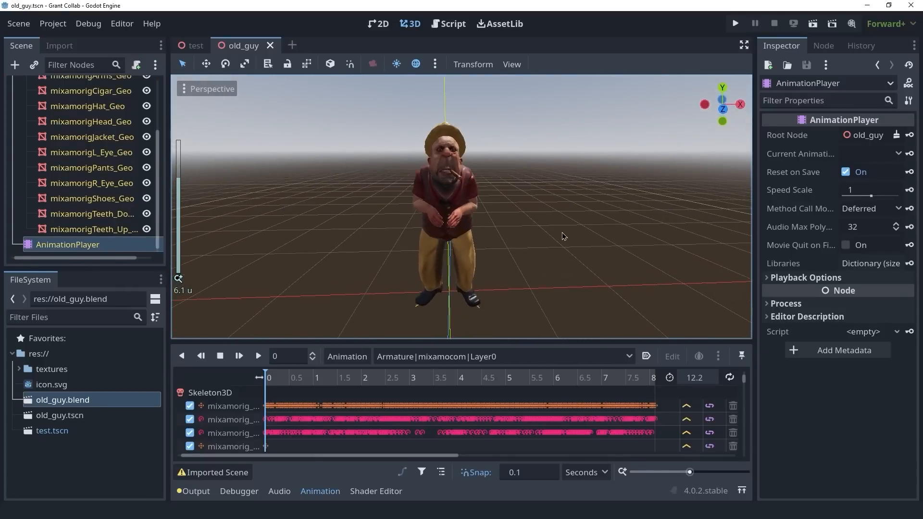
Enable Autoplay on Load for the Mixamo animation, then remove old_guy from the test scene.
{"action": "left_click", "coordinate": [239, 355]}
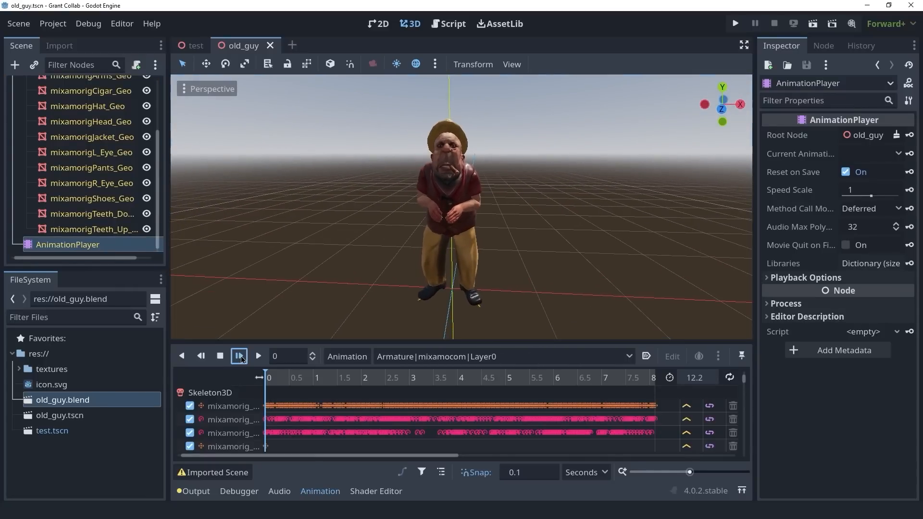
{"action": "left_click", "coordinate": [239, 356]}
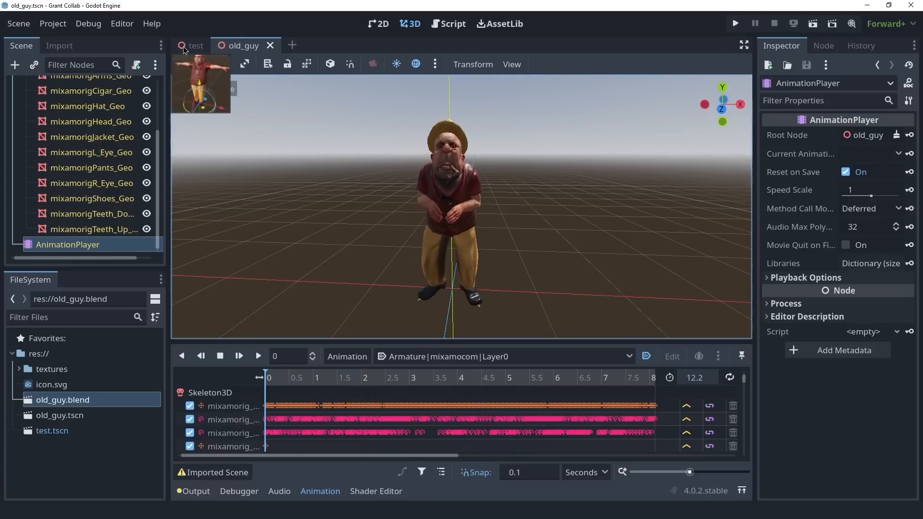
{"action": "left_click", "coordinate": [196, 46]}
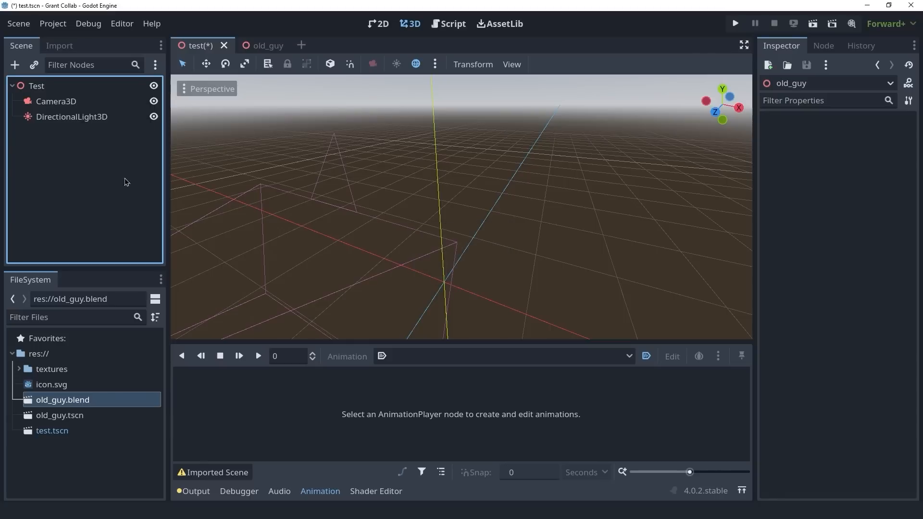
Instance old_guy.tscn in the test scene and run it with the animation playing.
{"action": "left_click", "coordinate": [60, 416]}
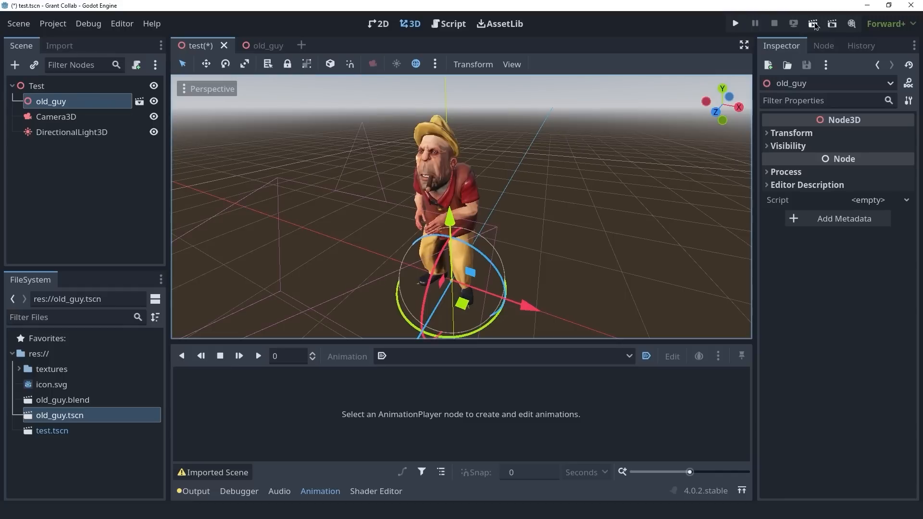
{"action": "left_click", "coordinate": [736, 23]}
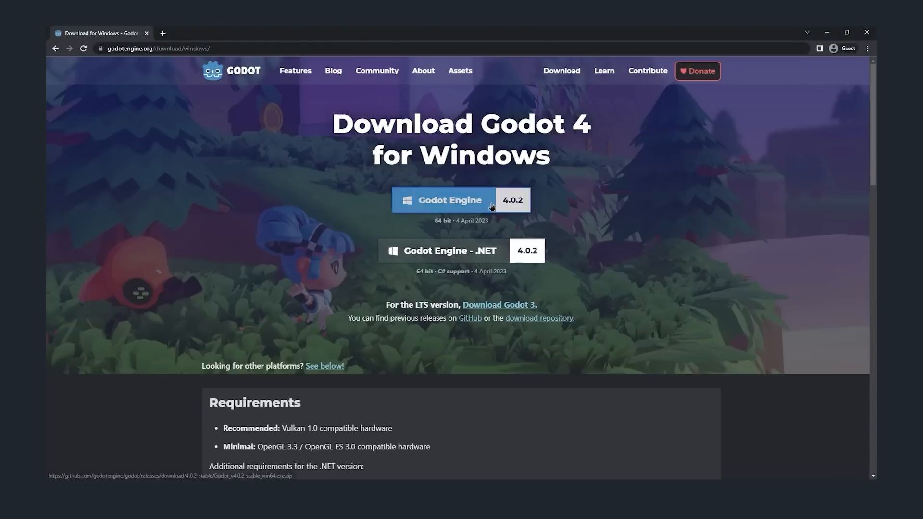
Download the Godot 4.0.2 Windows build and launch the extracted editor.
{"action": "left_click", "coordinate": [451, 200]}
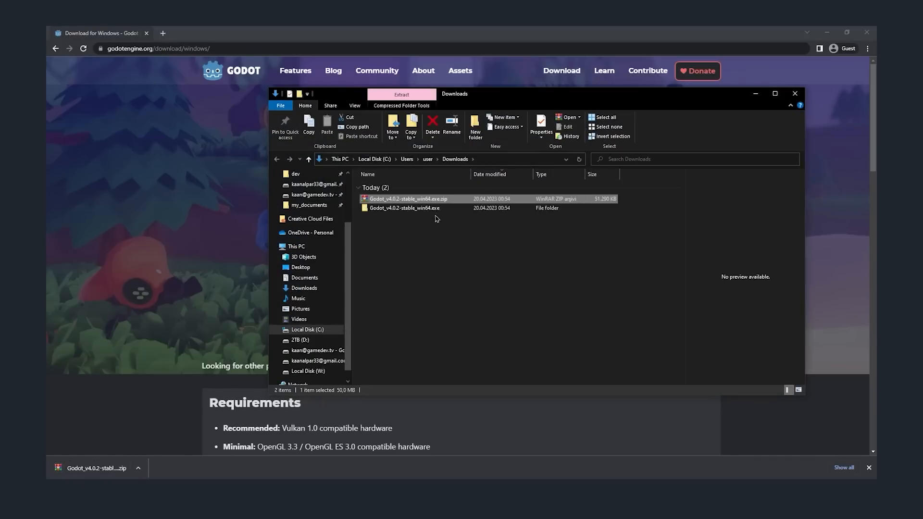
{"action": "double_click", "coordinate": [403, 207]}
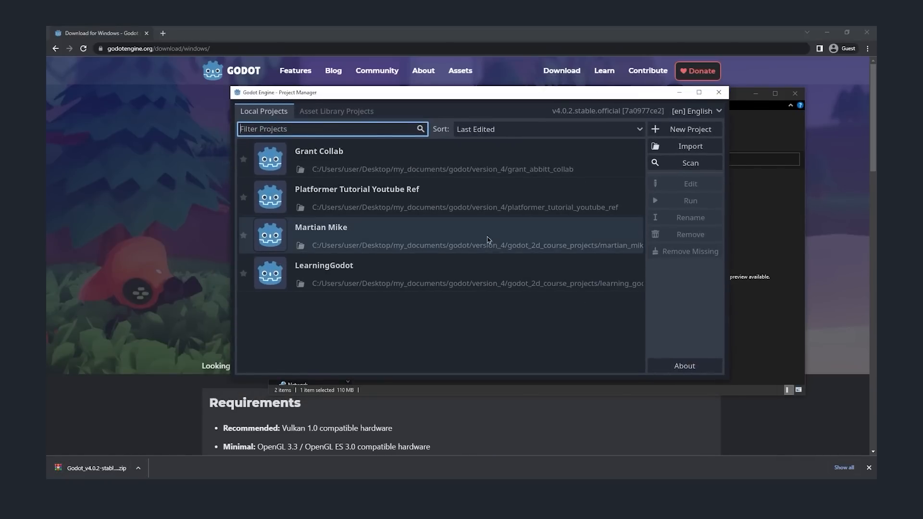
Open the Martian Mike project from the Project Manager and run it.
{"action": "double_click", "coordinate": [321, 227]}
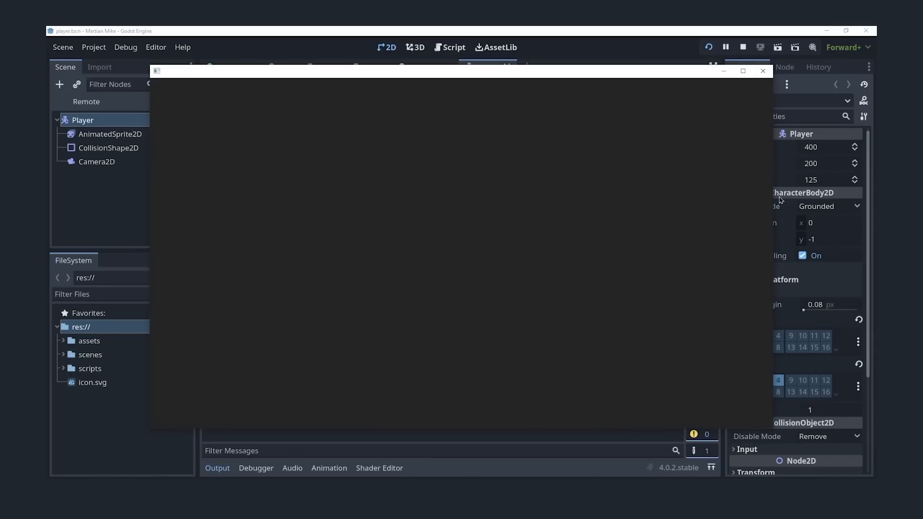
{"action": "left_click", "coordinate": [759, 46]}
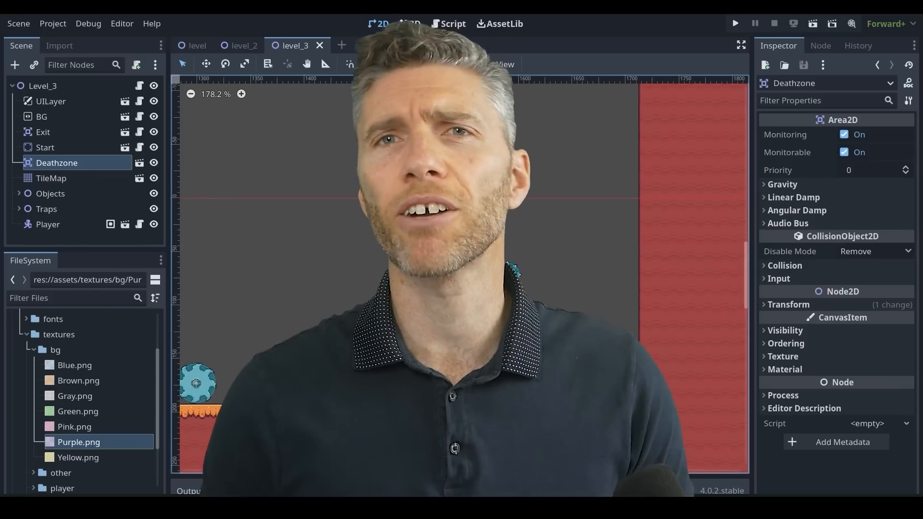
Show the player.gd movement script in the Script workspace.
{"action": "left_click", "coordinate": [736, 23]}
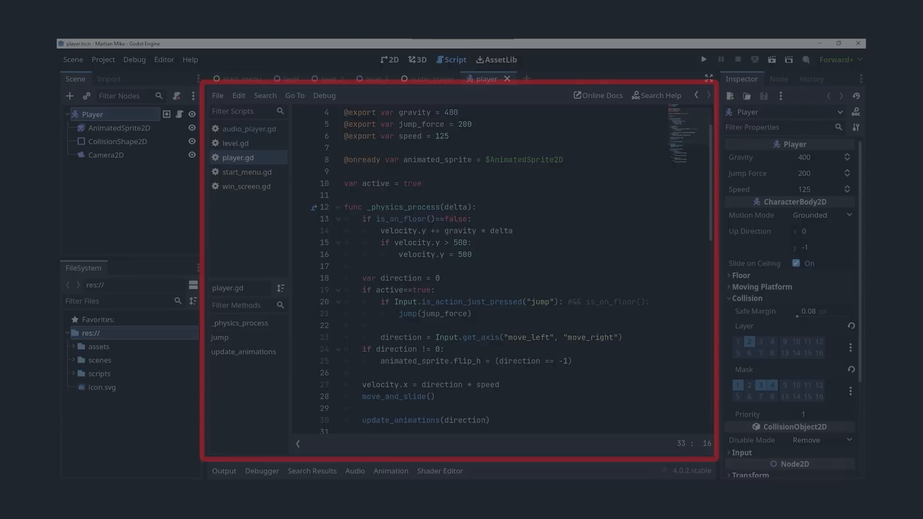
{"action": "left_click", "coordinate": [704, 60]}
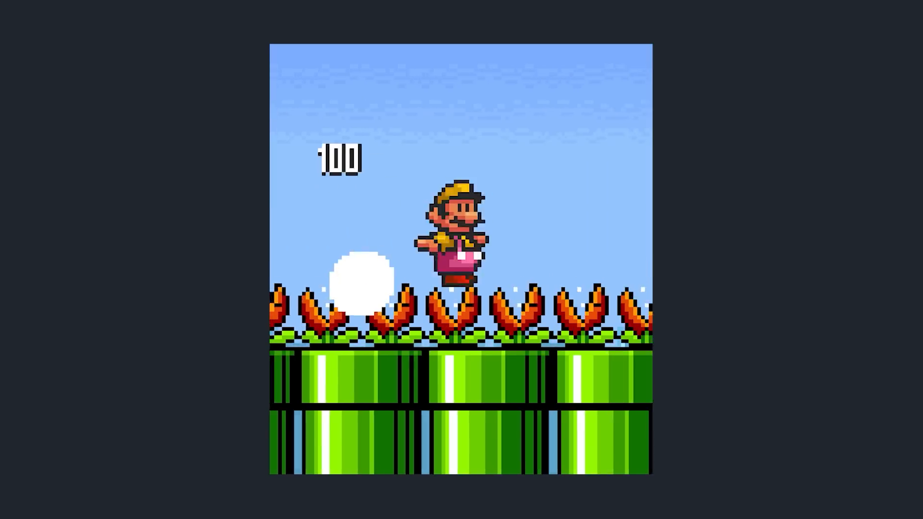